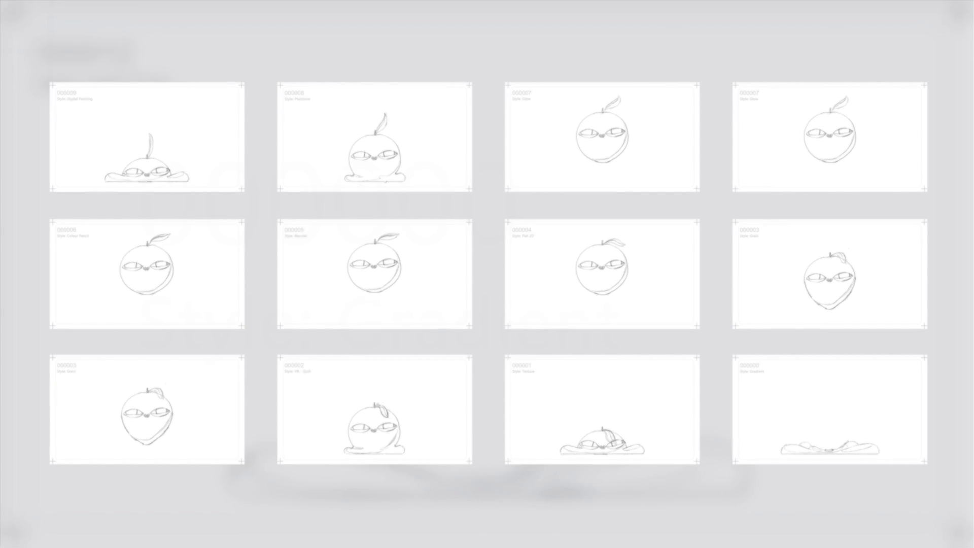
Switch the scanned ink texture layer's blending mode from Screen to Multiply
left_click(373, 140)
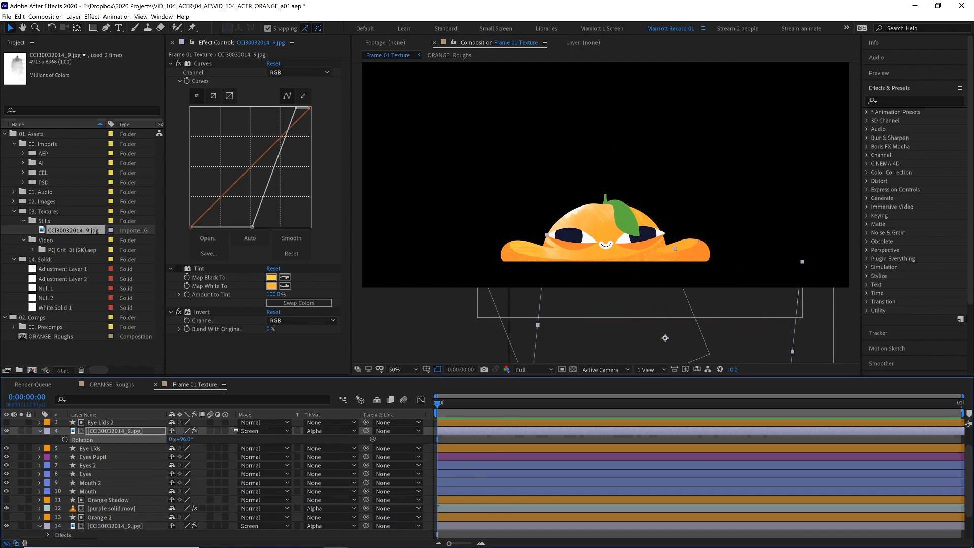
left_click(263, 431)
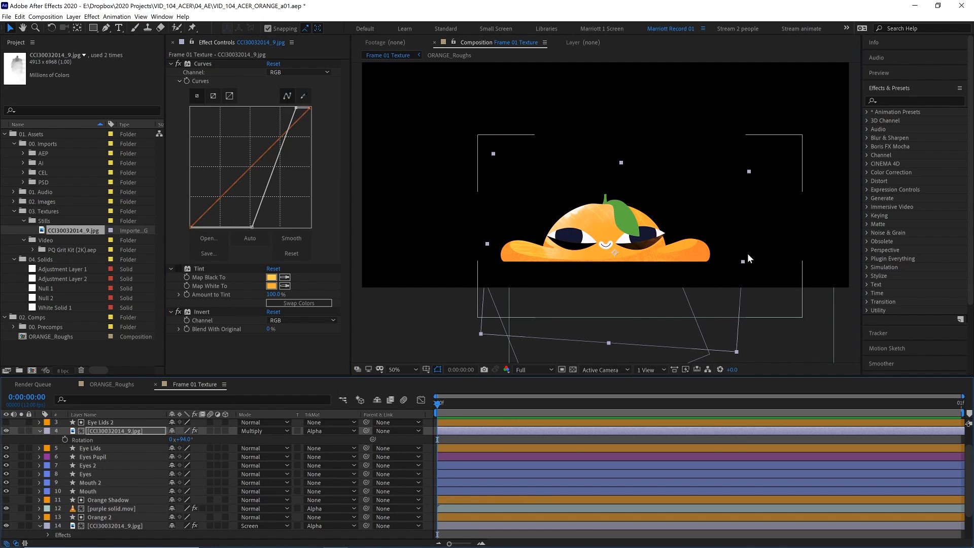